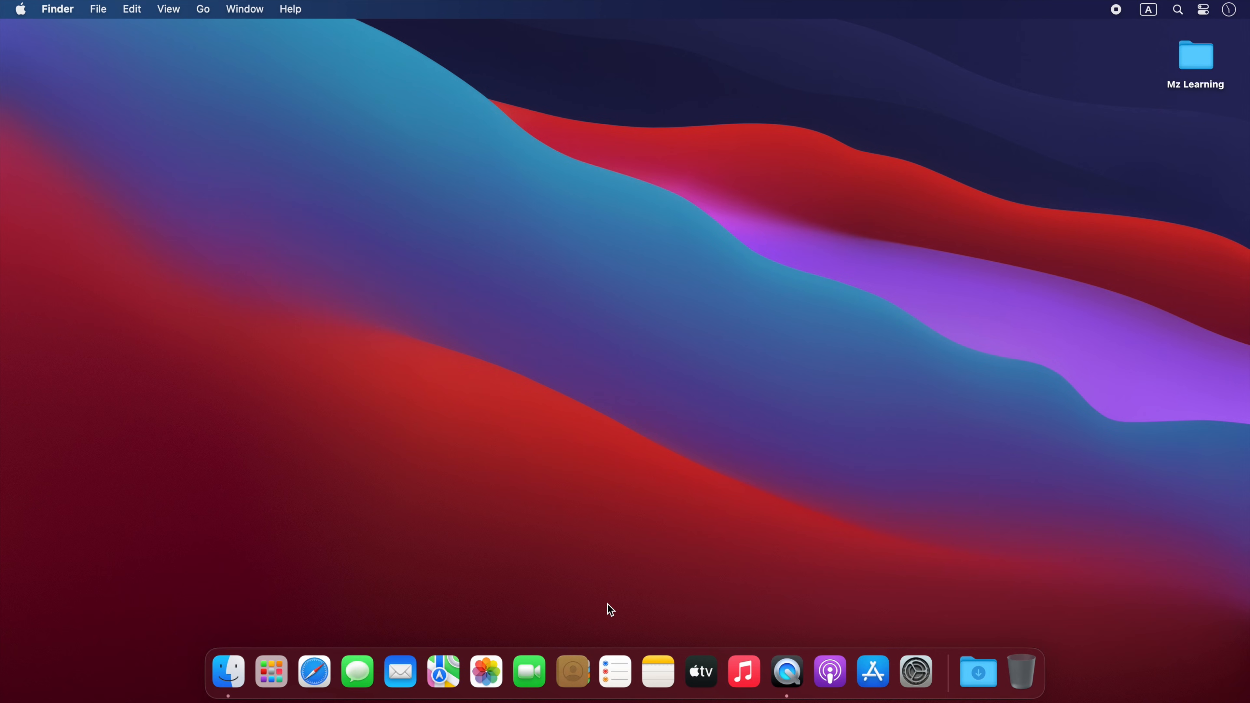
mouse_move(490, 674)
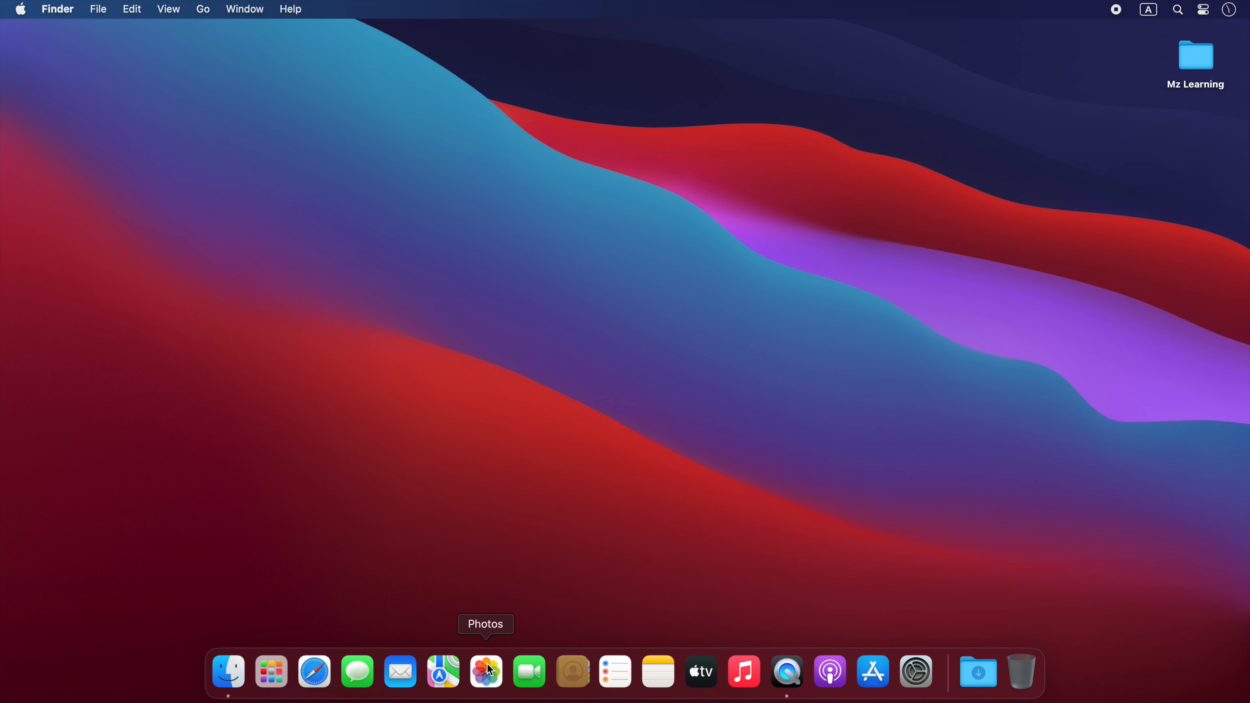
Launch Photos from the Dock to show the library of eight photos
click(485, 673)
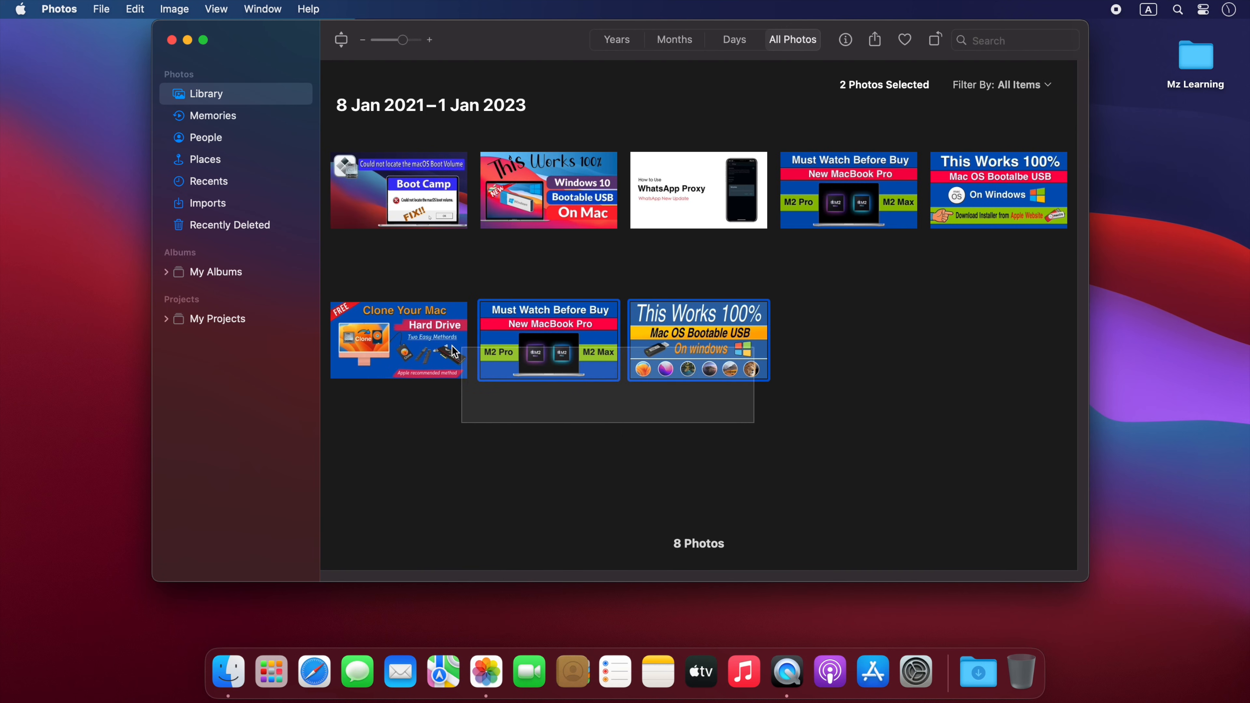
Add the Clone Your Mac photo to the selection and hide the three photos via Hide 3 Photos
click(406, 348)
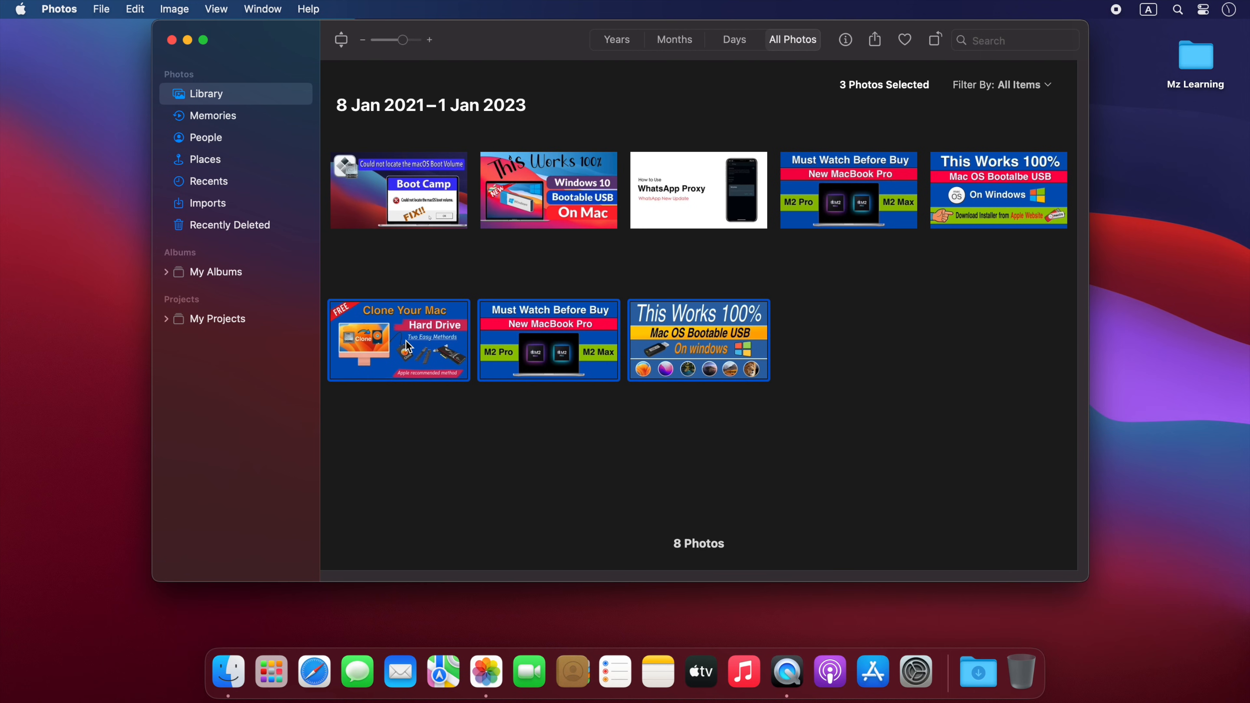
right_click(407, 347)
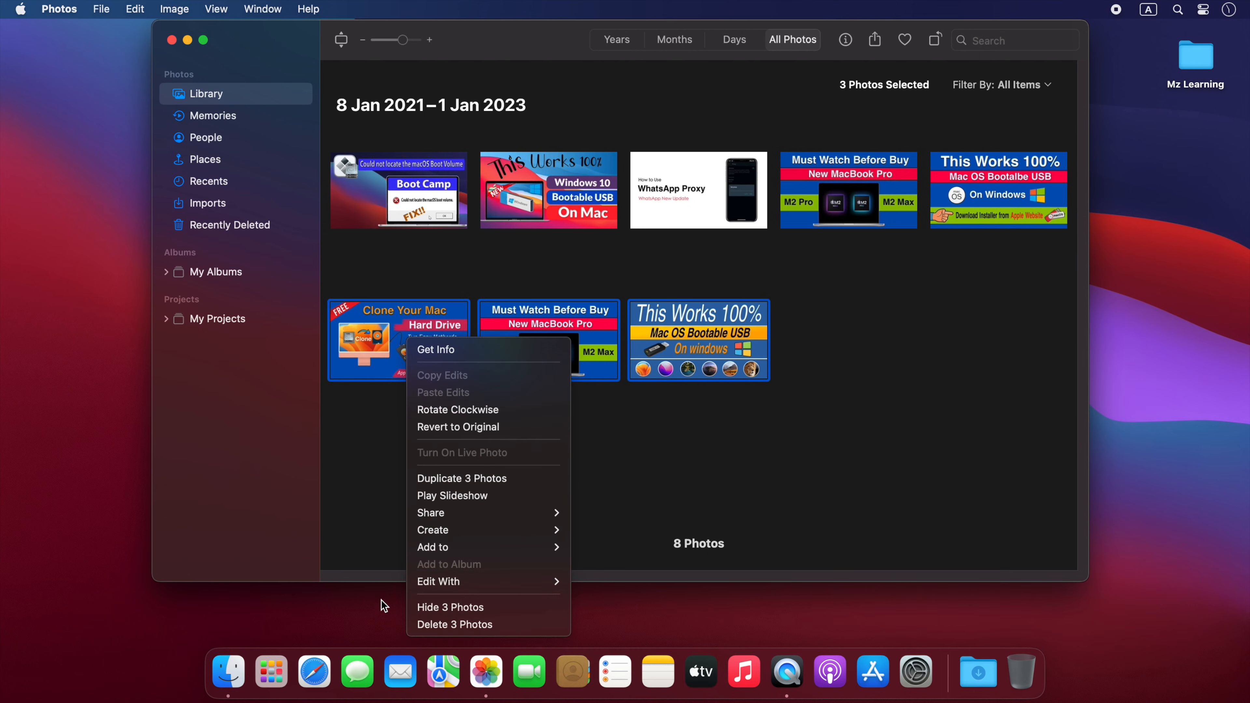
click(451, 607)
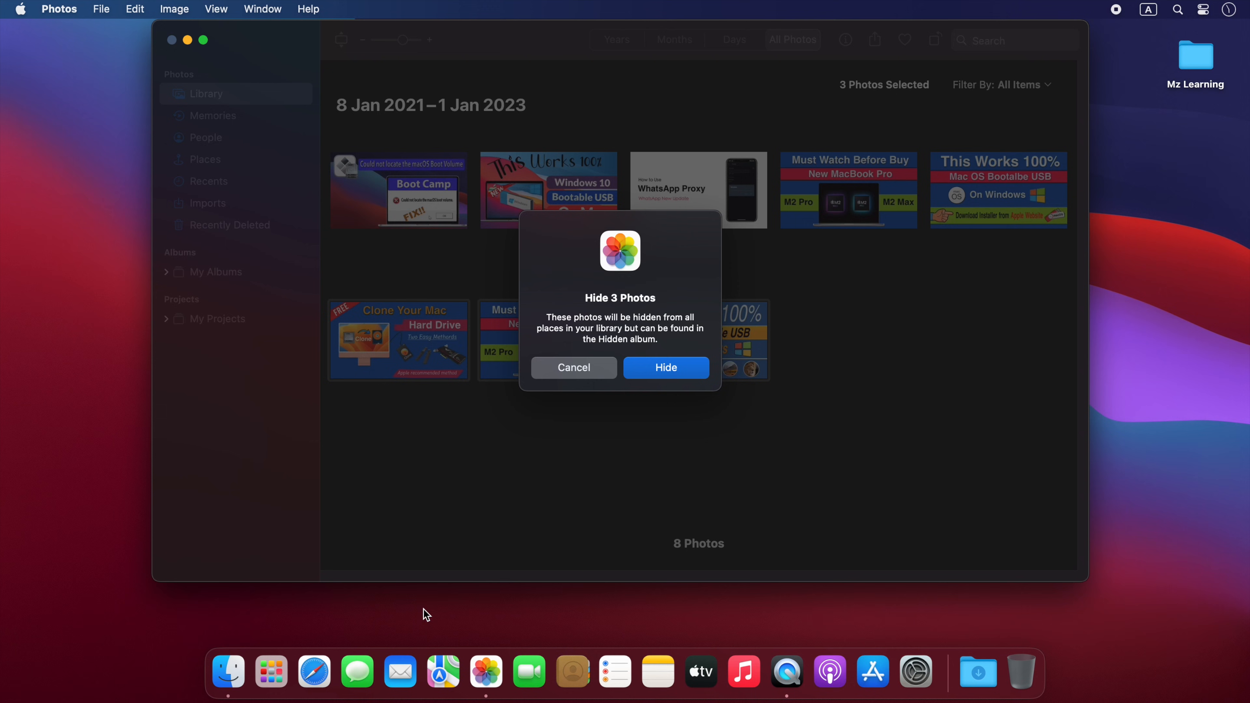
click(667, 367)
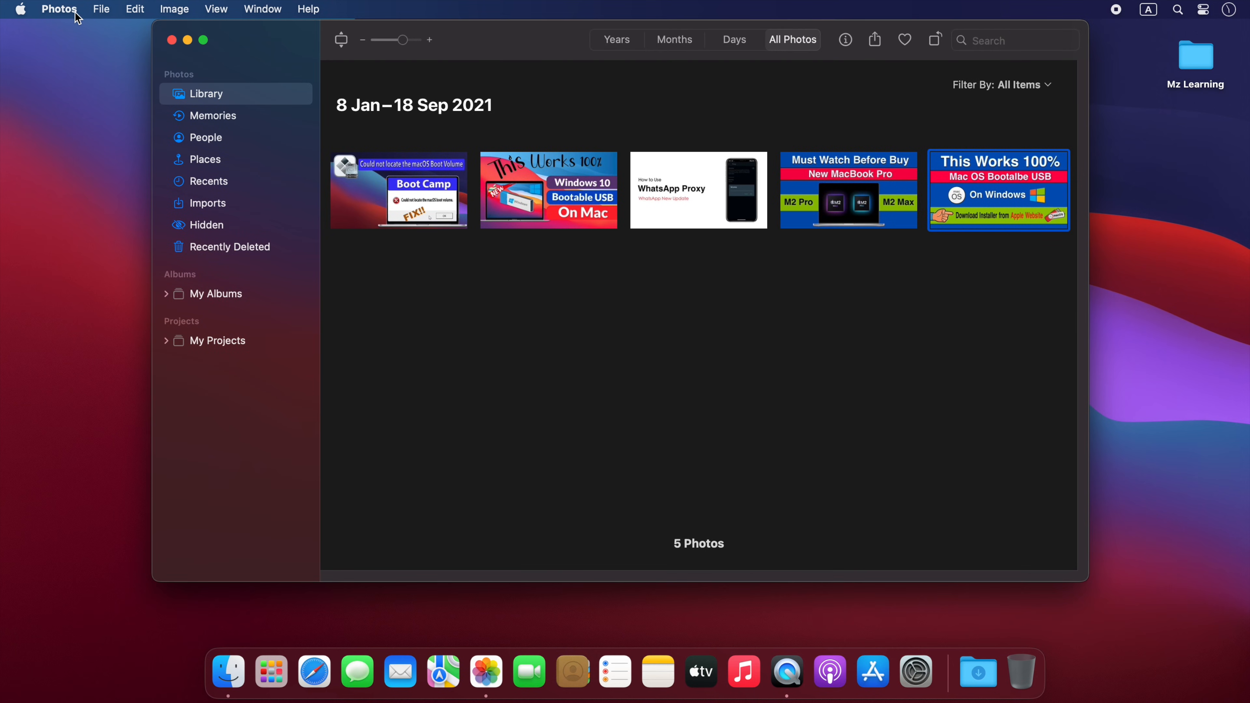
Turn on Use Password under Privacy in Photos Settings, then close Settings
click(61, 9)
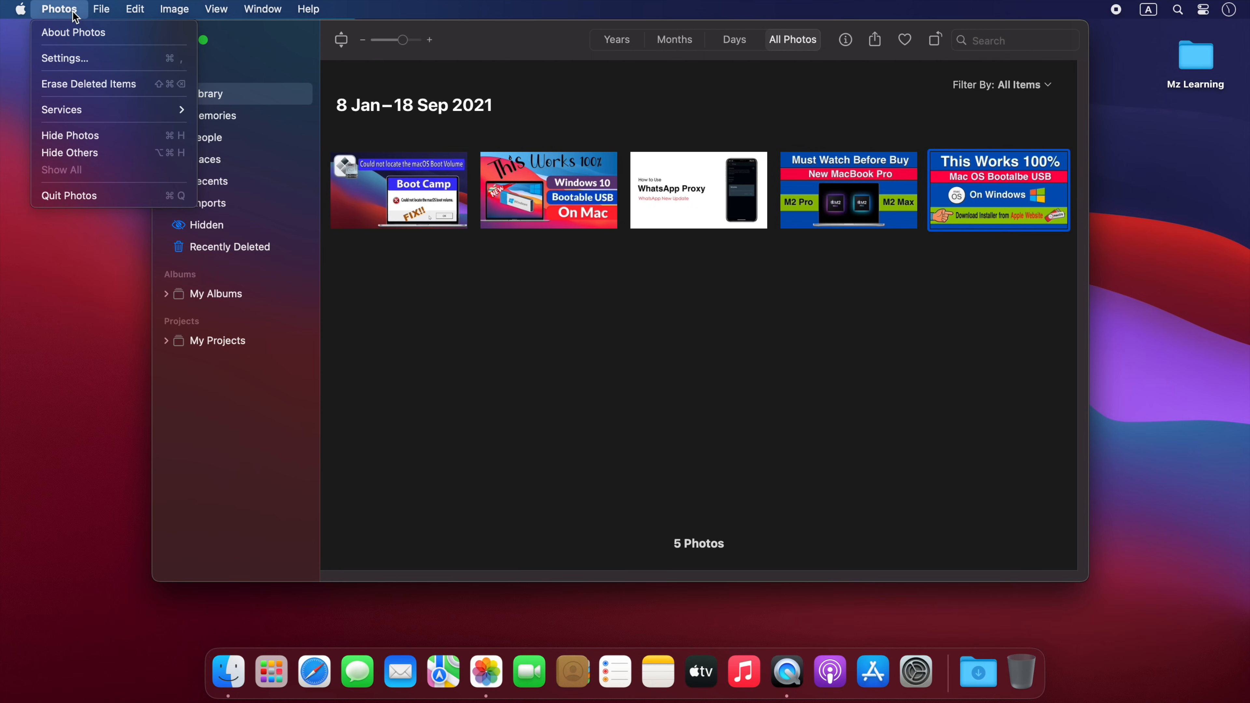
mouse_move(94, 67)
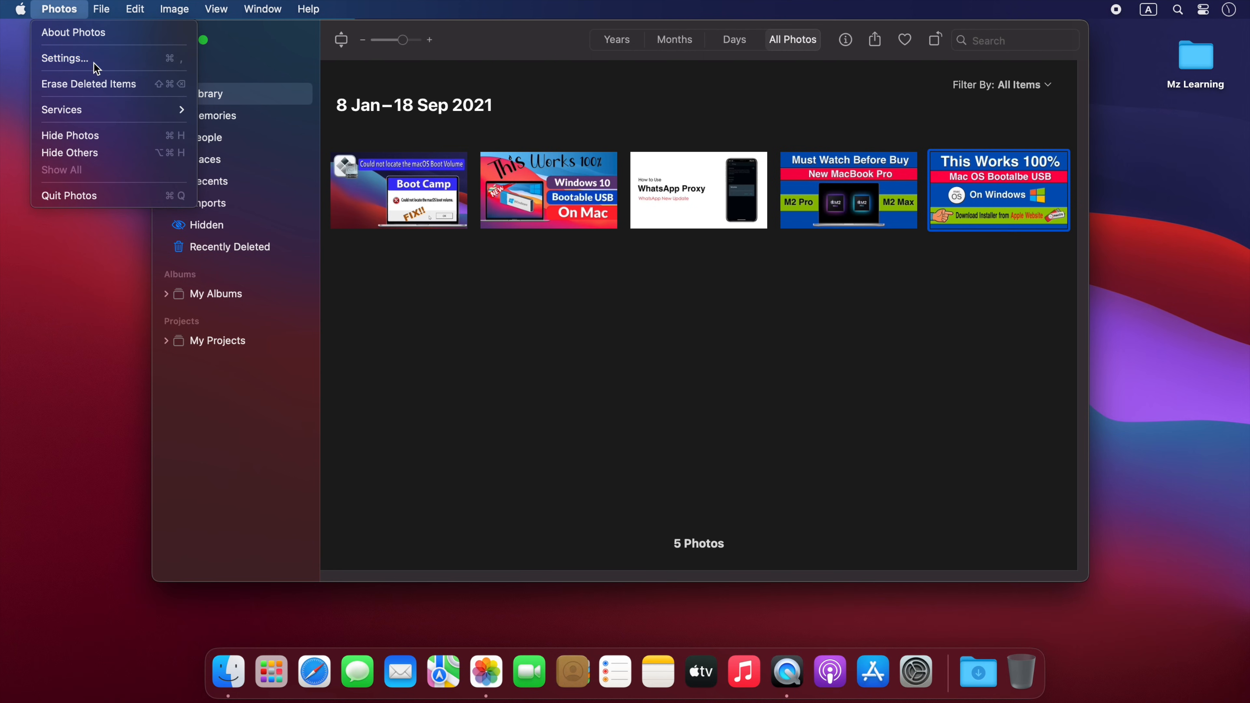
click(65, 58)
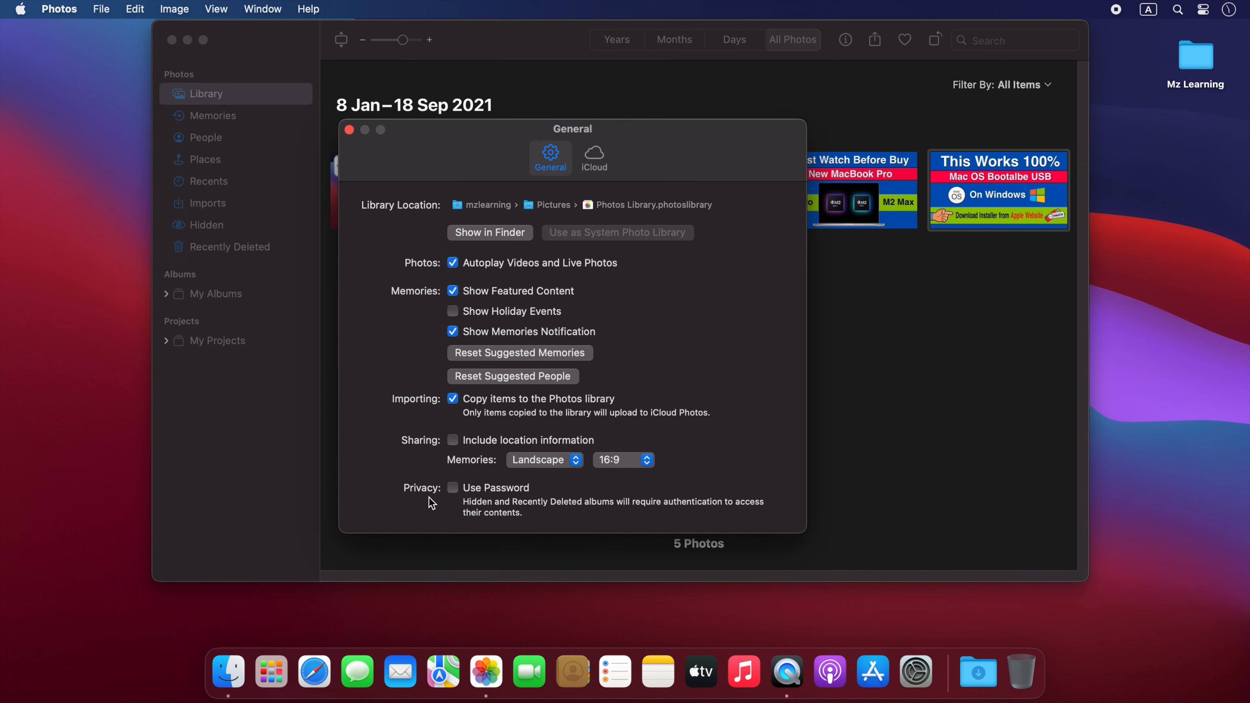
mouse_move(455, 490)
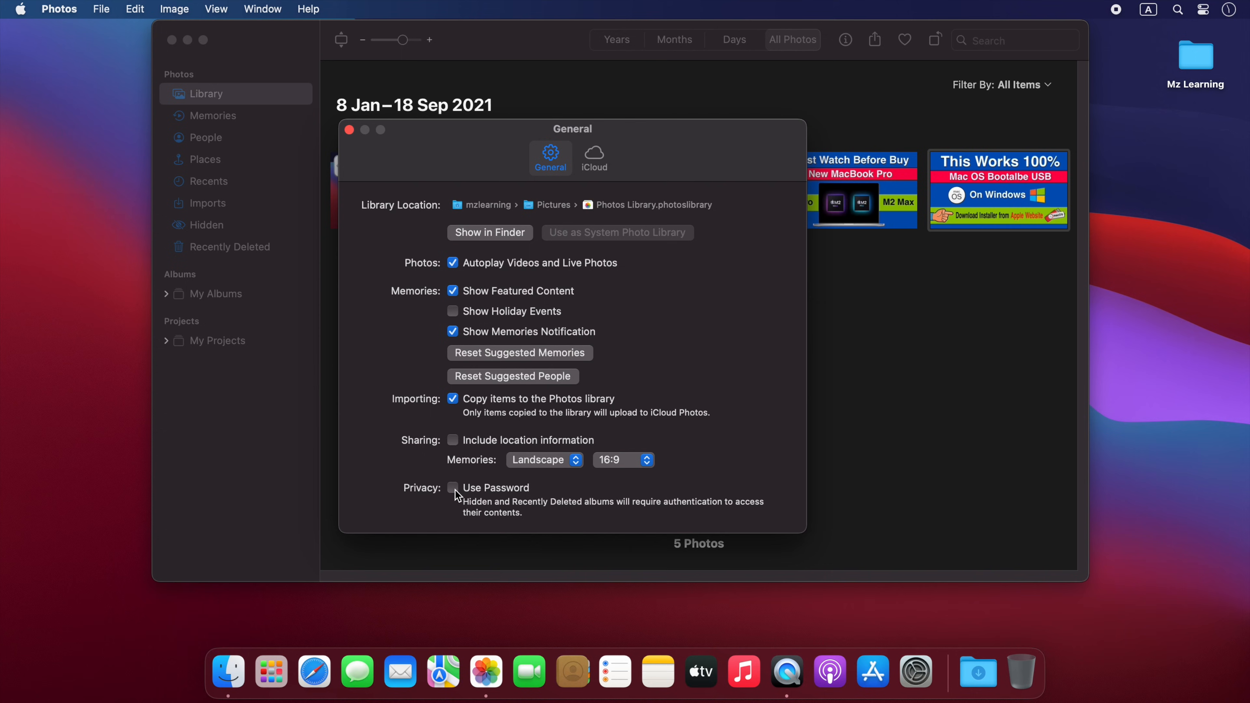
click(453, 488)
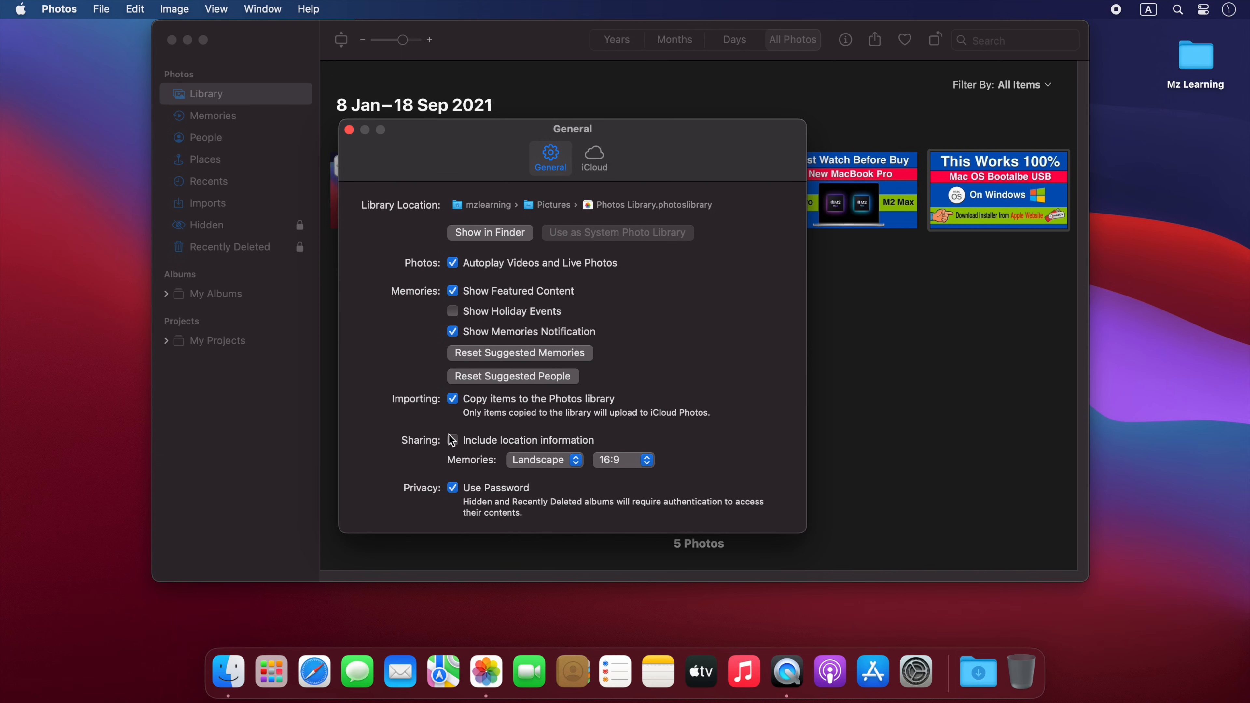
click(349, 130)
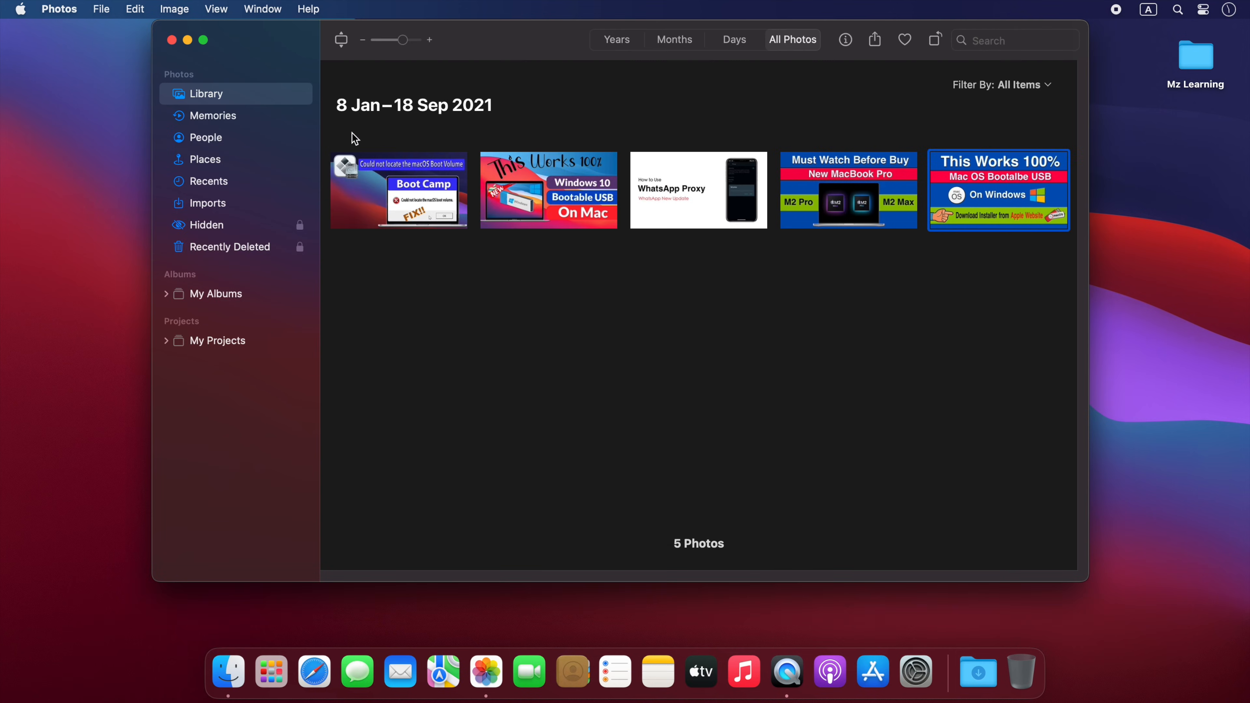
mouse_move(224, 231)
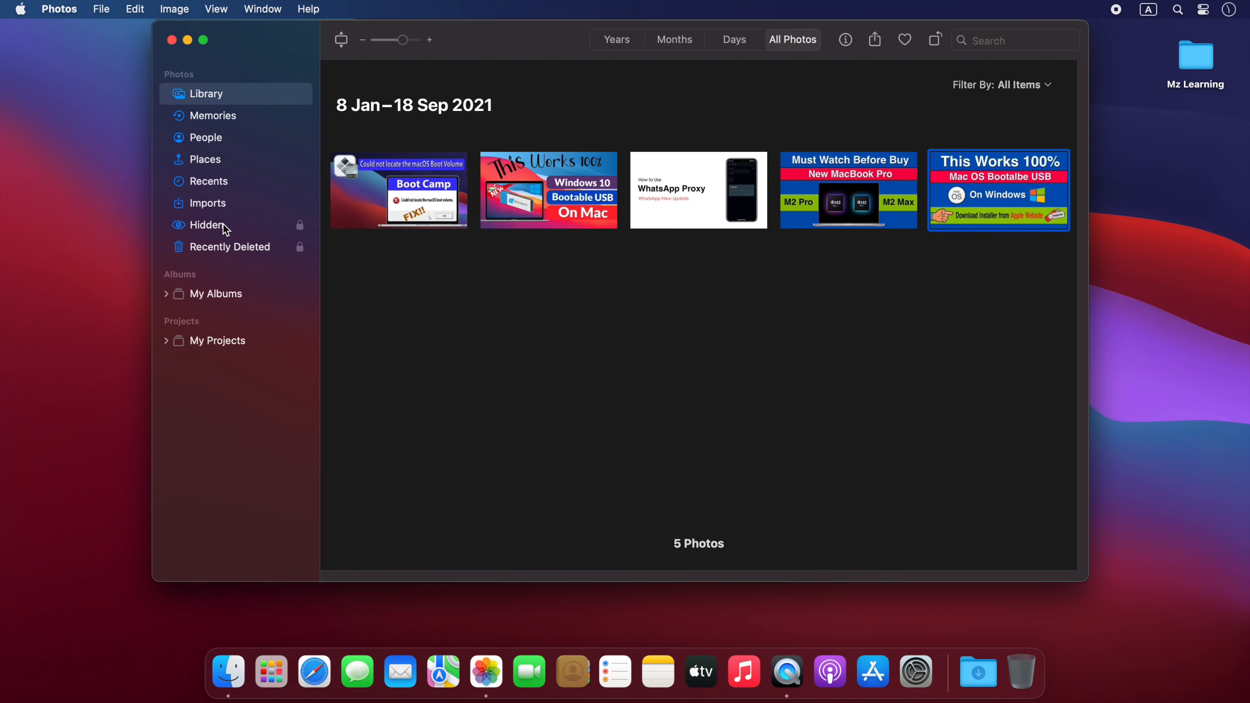
View the locked Hidden album from the sidebar, submitting the account password to unlock it
click(206, 225)
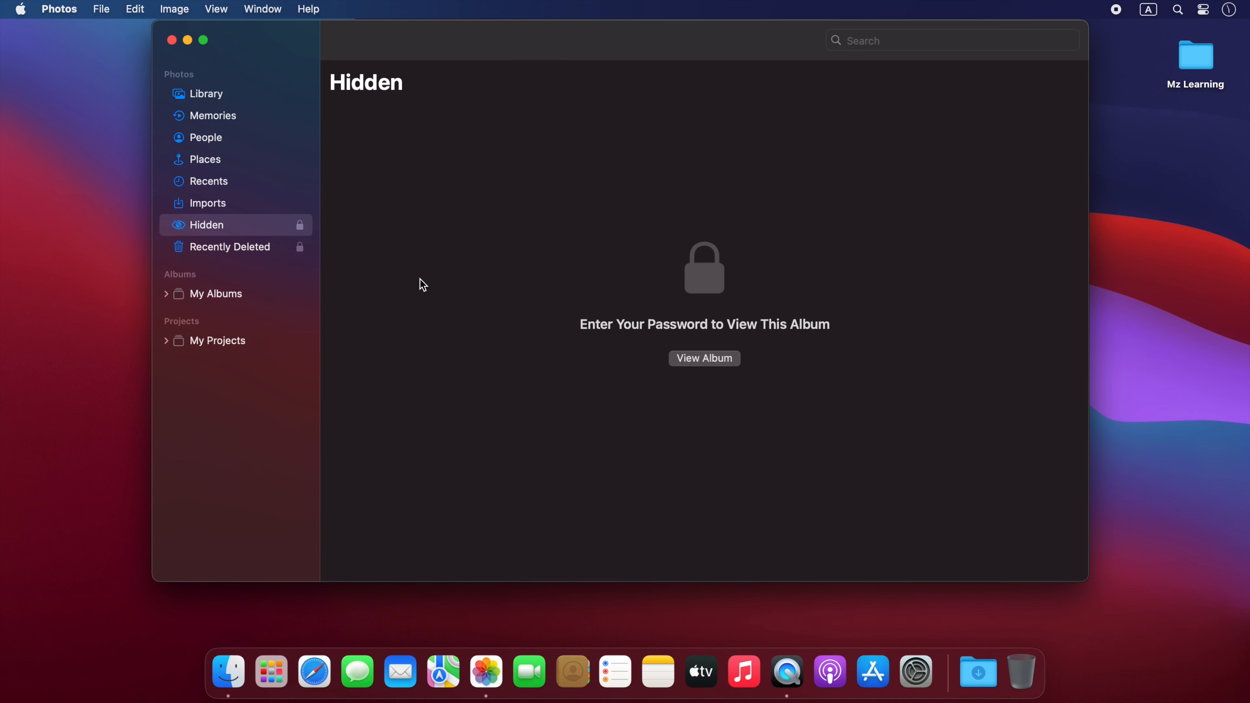
click(705, 358)
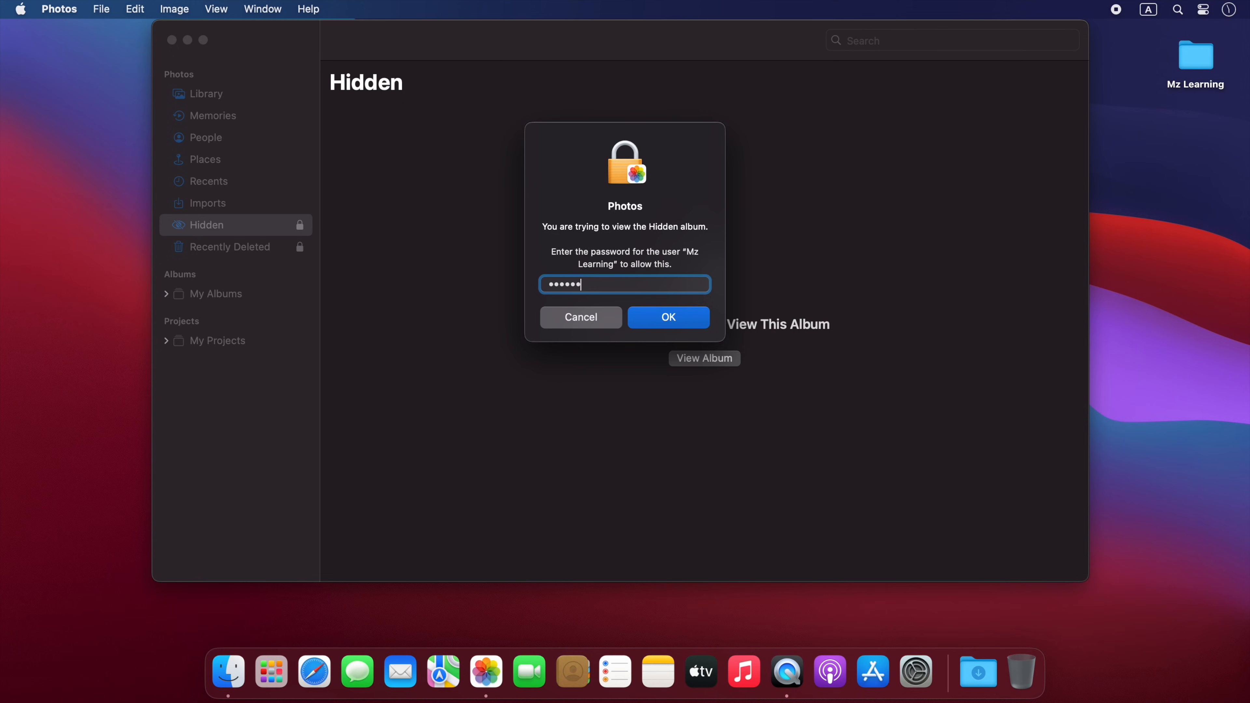
click(668, 317)
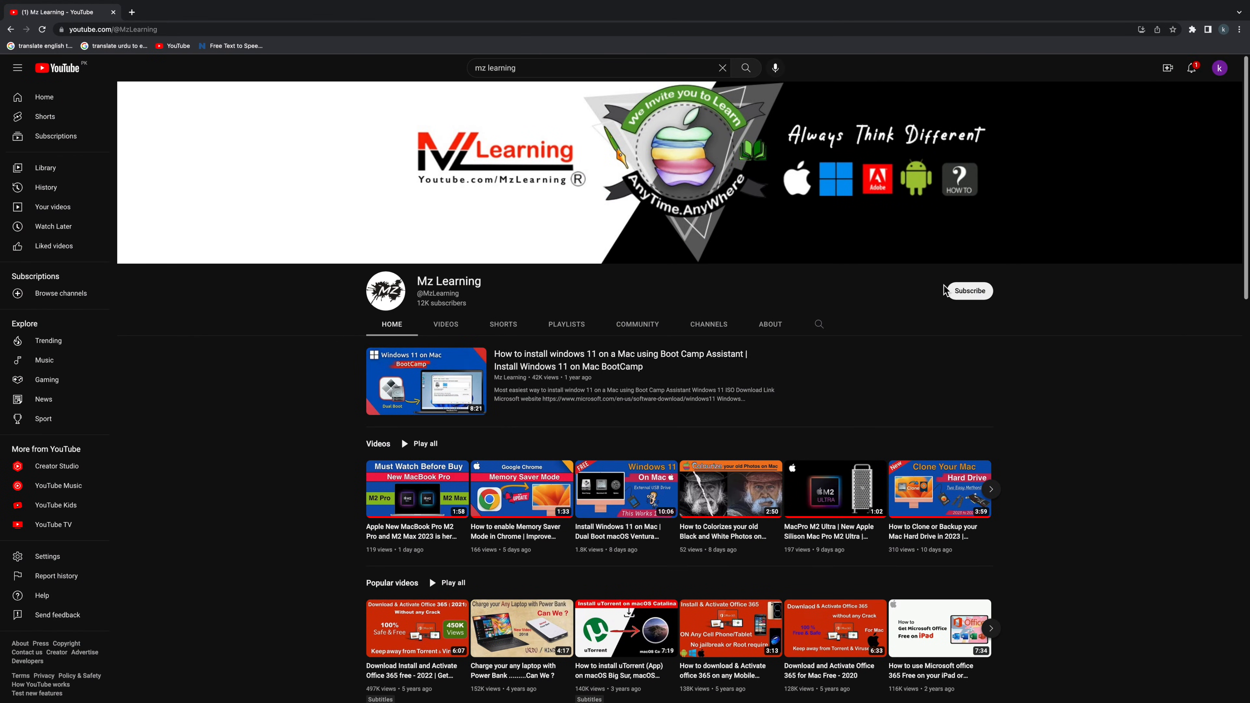
Subscribe to the Mz Learning channel with all notifications turned on
click(970, 291)
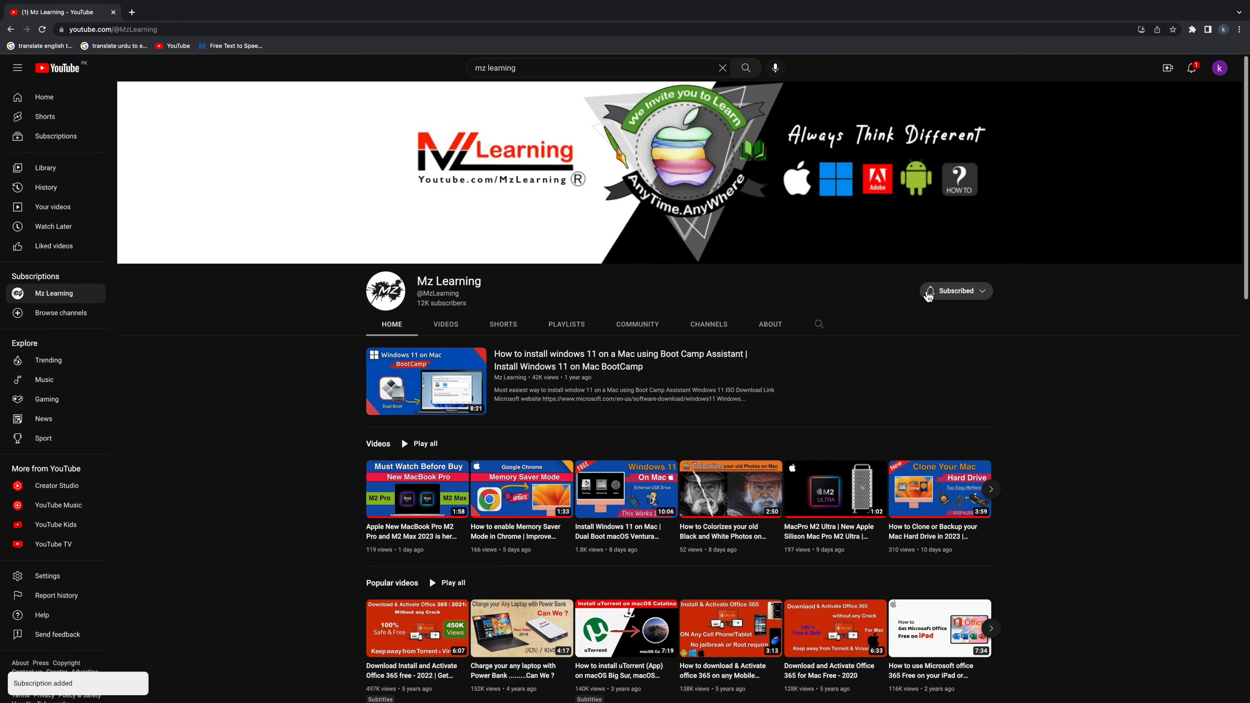
mouse_move(932, 324)
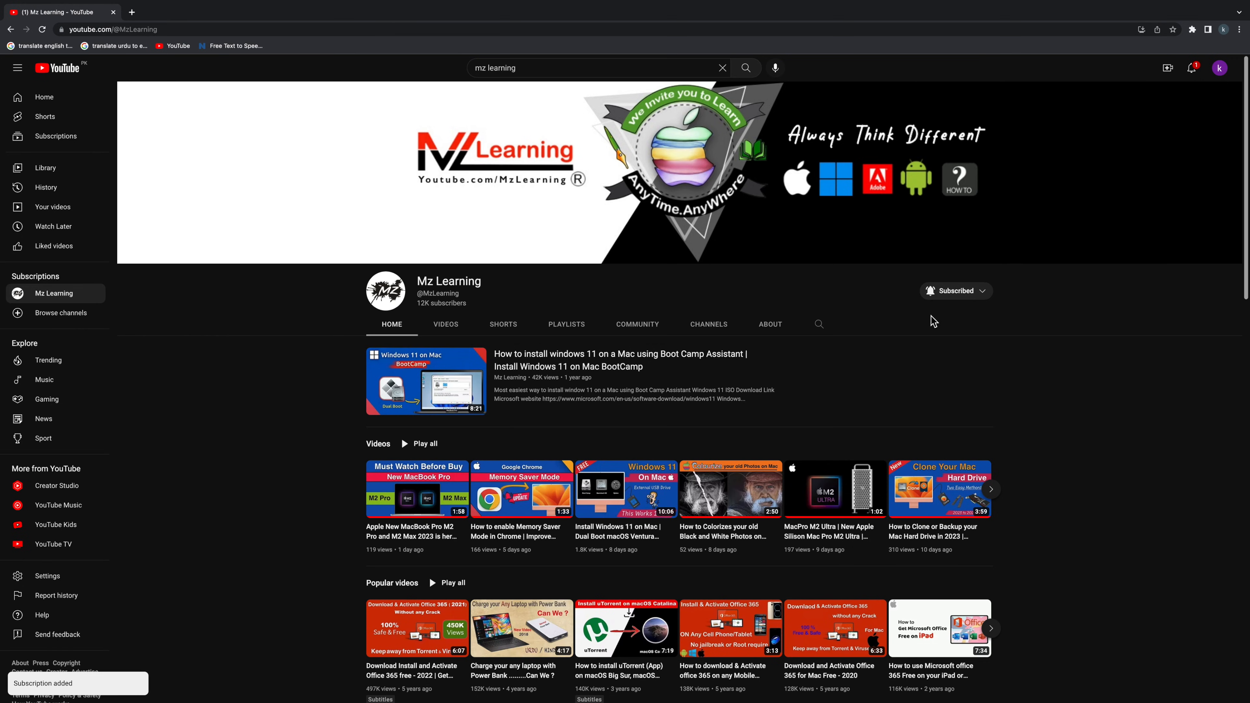
click(956, 291)
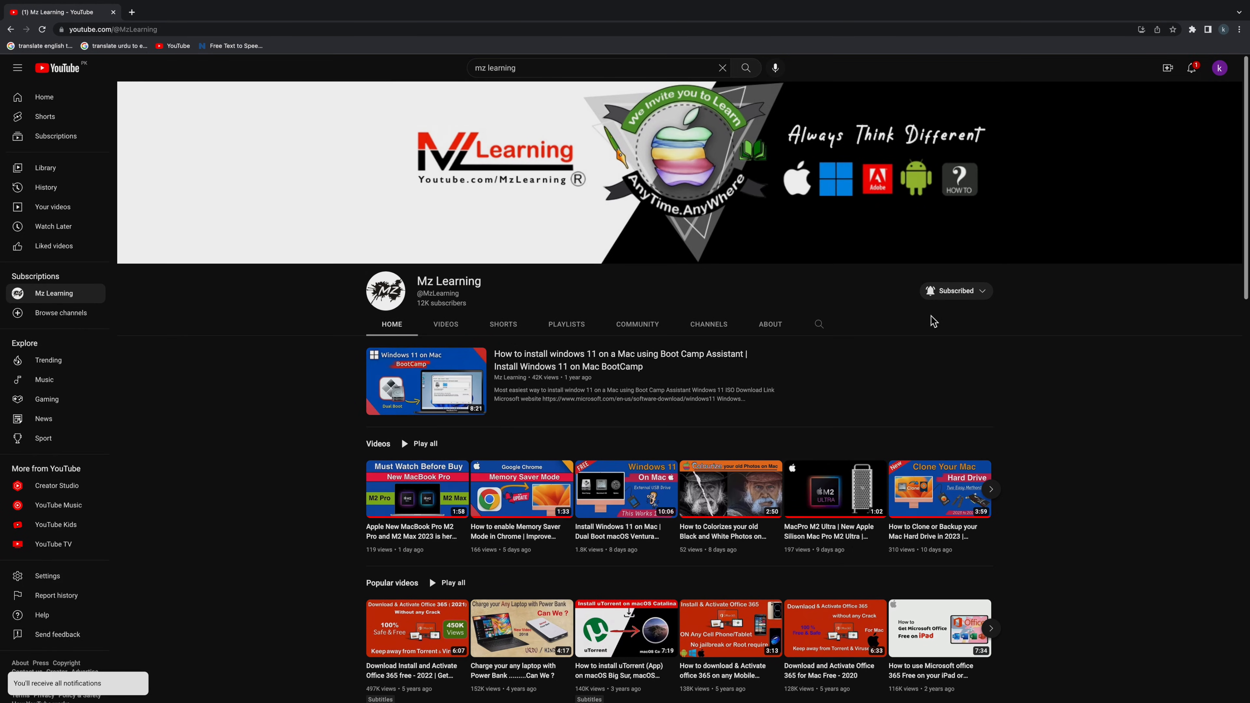